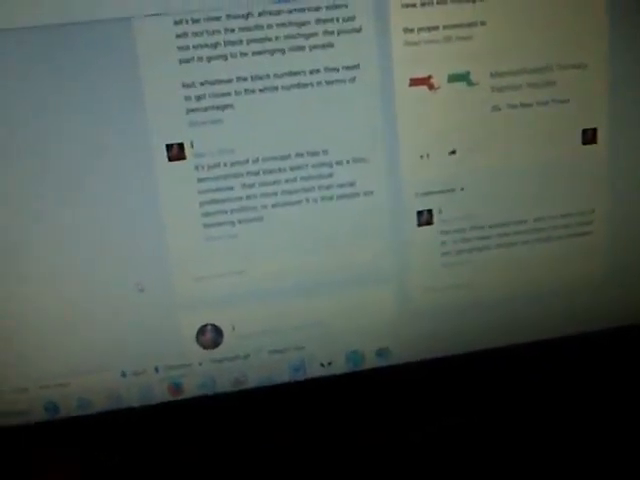
{"action": "scroll", "scroll_direction": "down", "scroll_amount": 3}
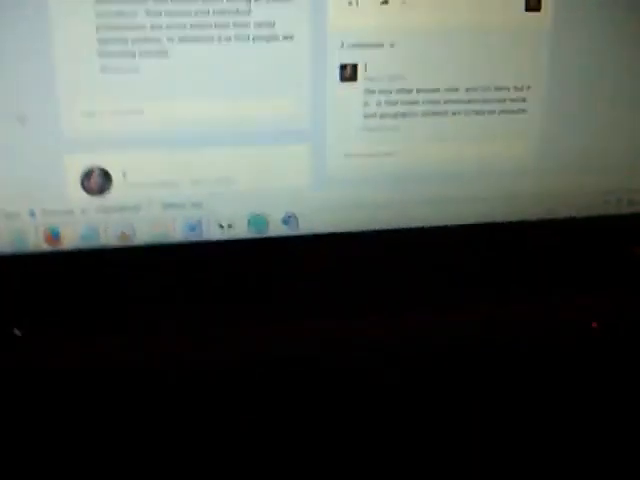